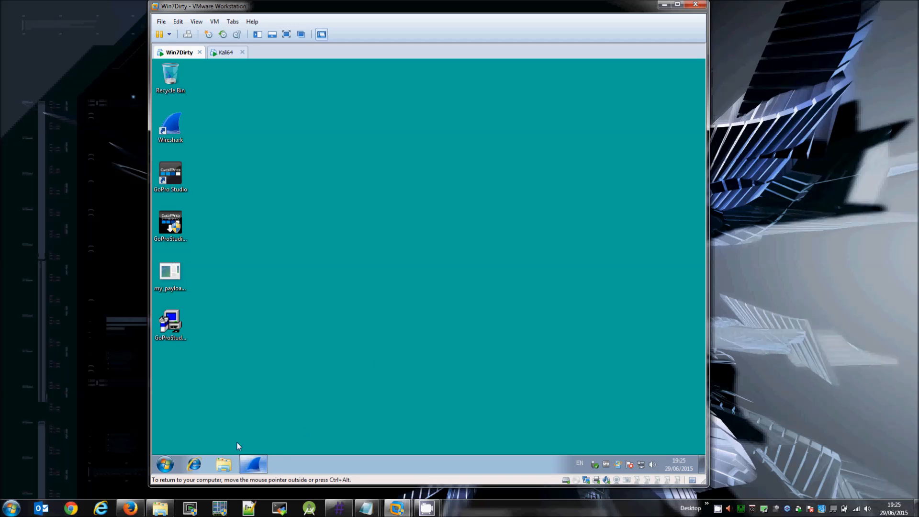
- Capture Local Area Connection traffic in Wireshark while GoPro Studio checks for updates
double_click(170, 125)
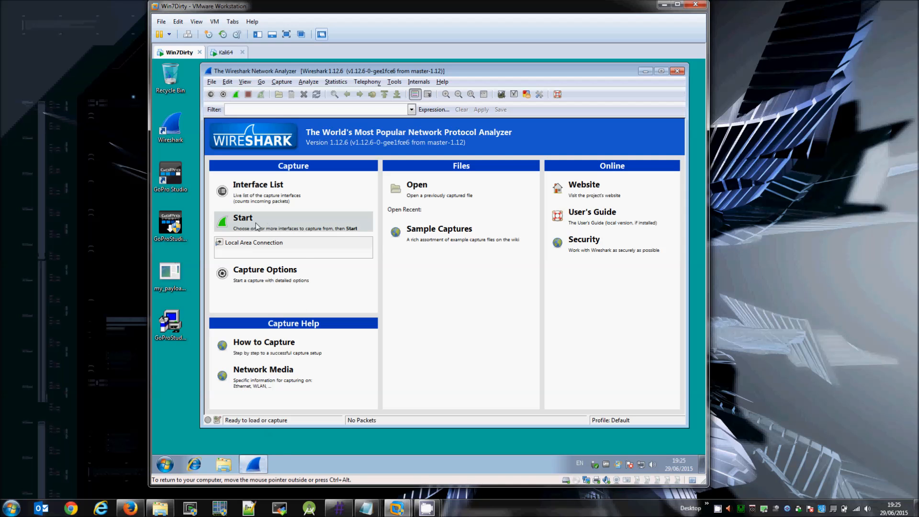
left_click(242, 218)
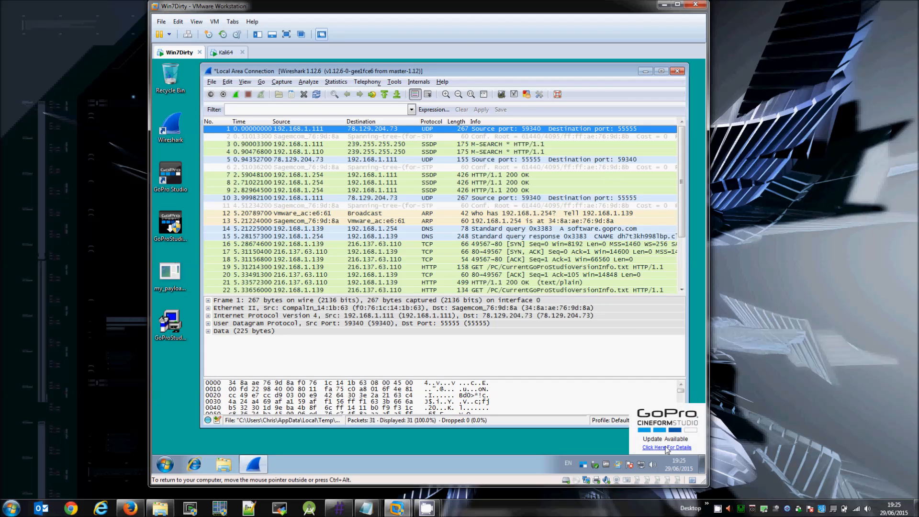
left_click(667, 447)
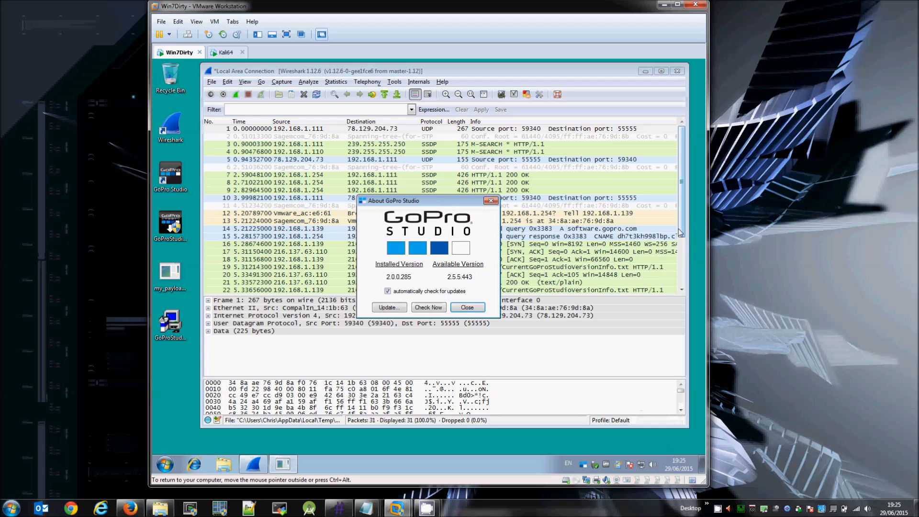
right_click(389, 266)
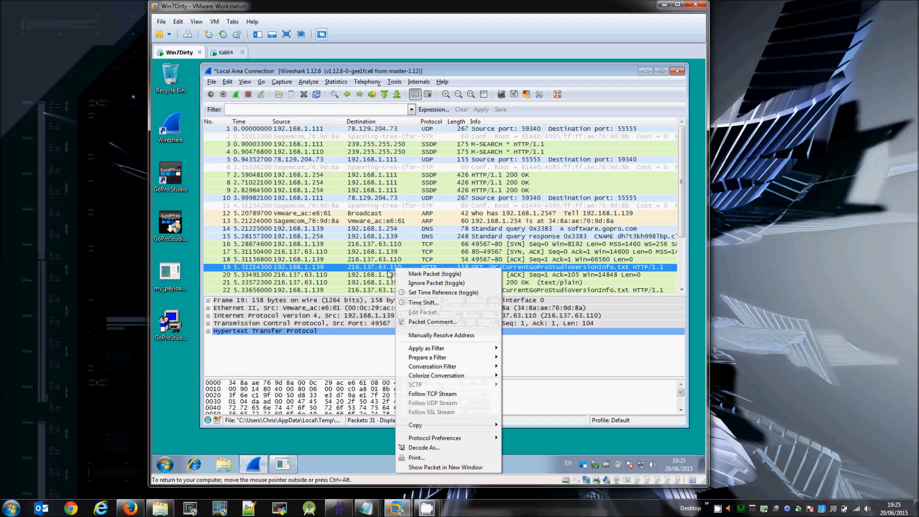
- Follow the TCP stream of the version-check GET request to read the server's 2.5.5.443 reply
left_click(432, 394)
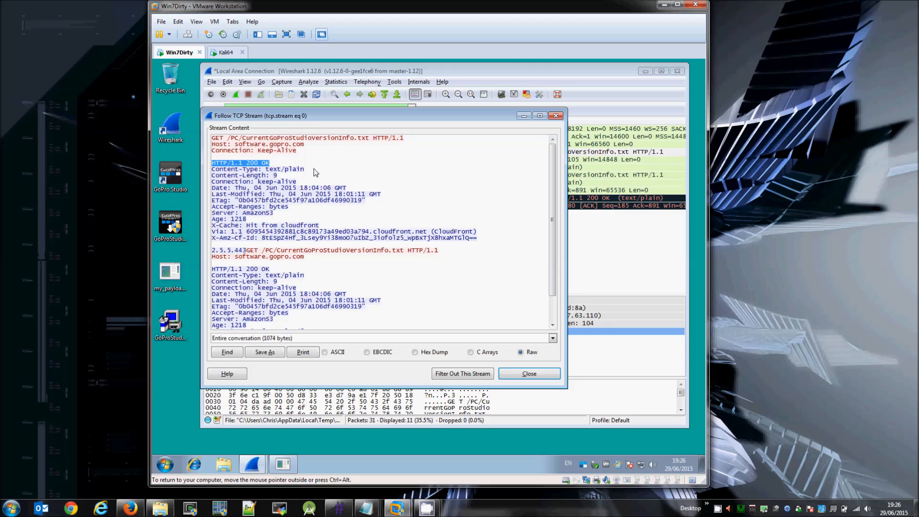
mouse_move(533, 295)
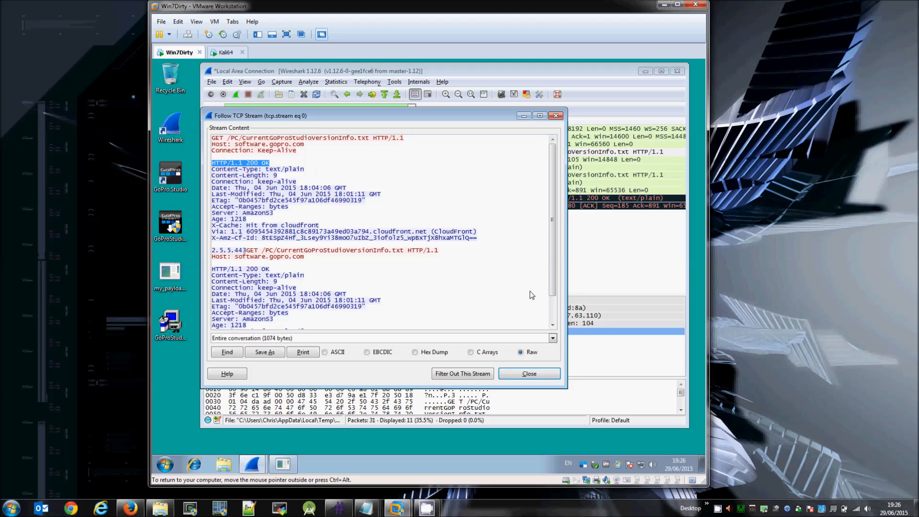
mouse_move(549, 303)
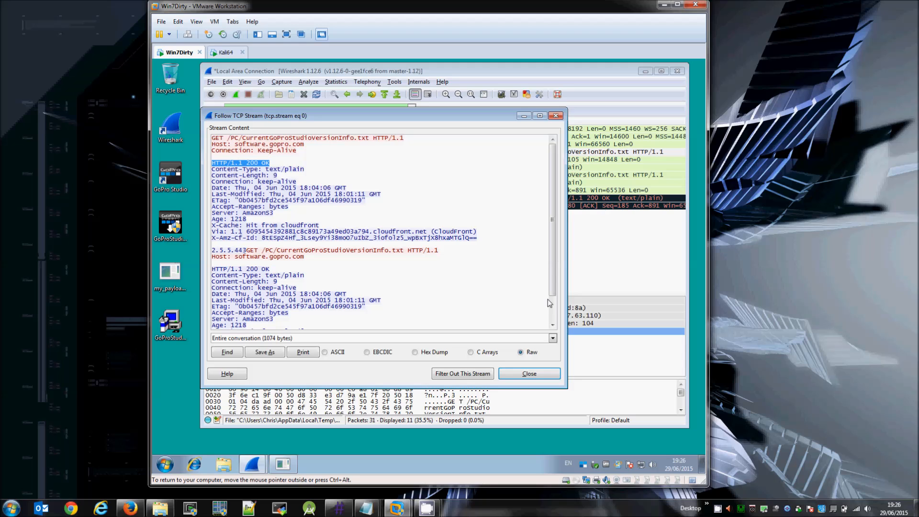
mouse_move(510, 290)
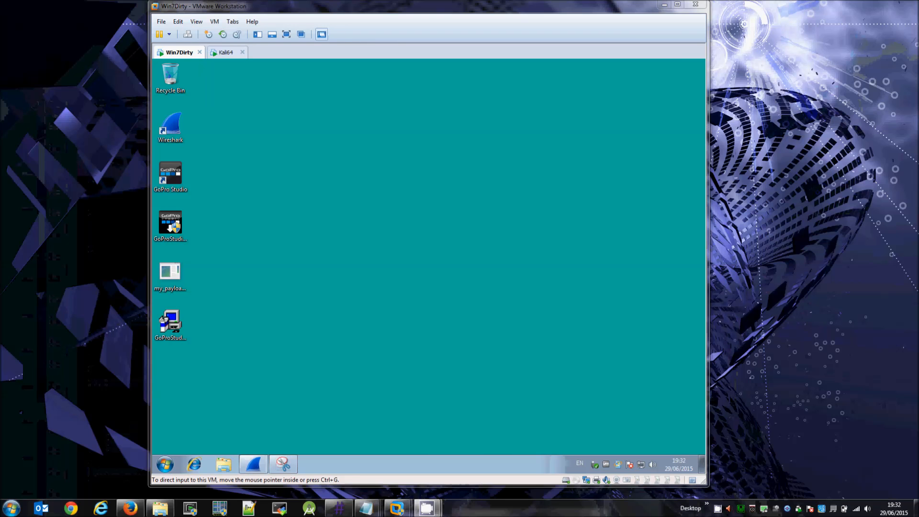
mouse_move(515, 289)
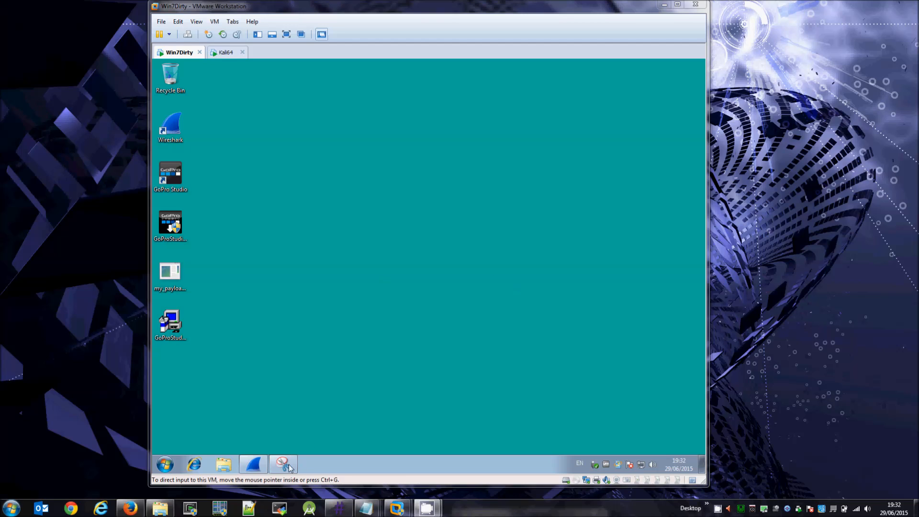
- Bring up the Snipping Tool screenshot highlighting the CloudFront host and version 2.5.5.443
left_click(282, 463)
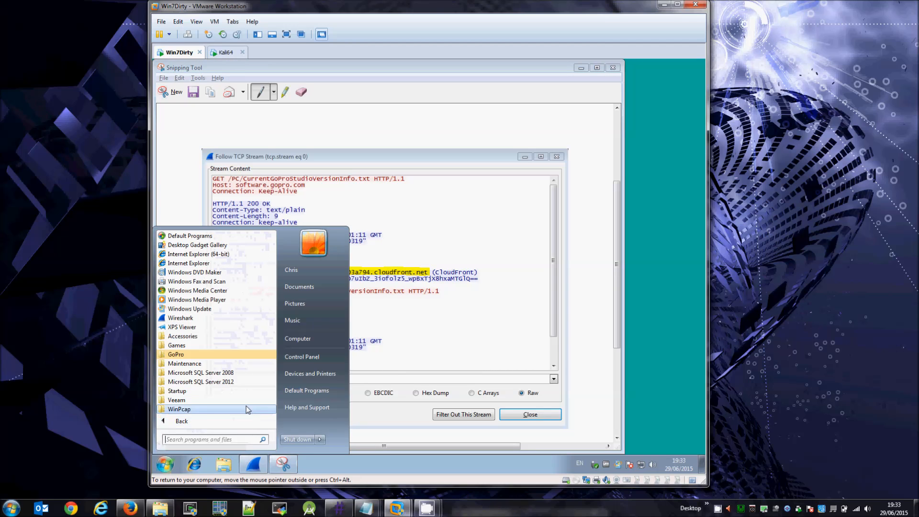
left_click(175, 355)
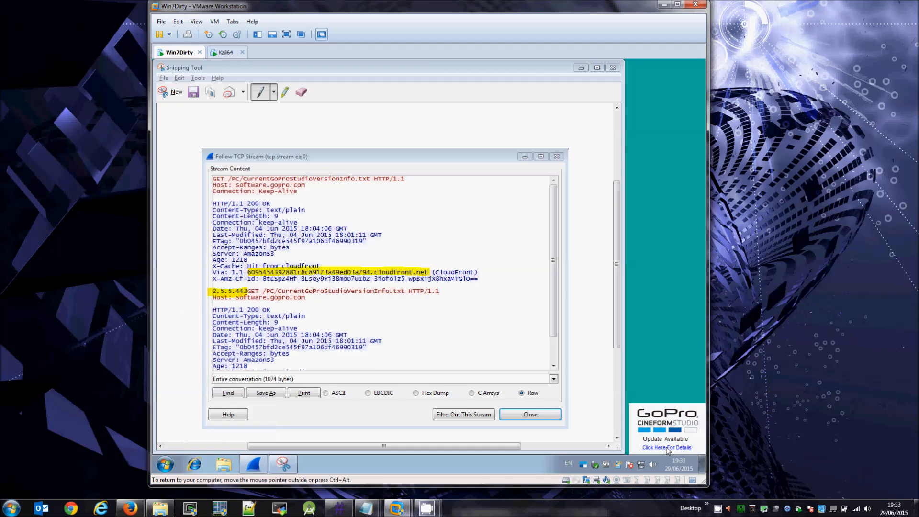
- Open the update details showing 2.5.5.444 available versus 2.0.0.285 and start the update
left_click(667, 447)
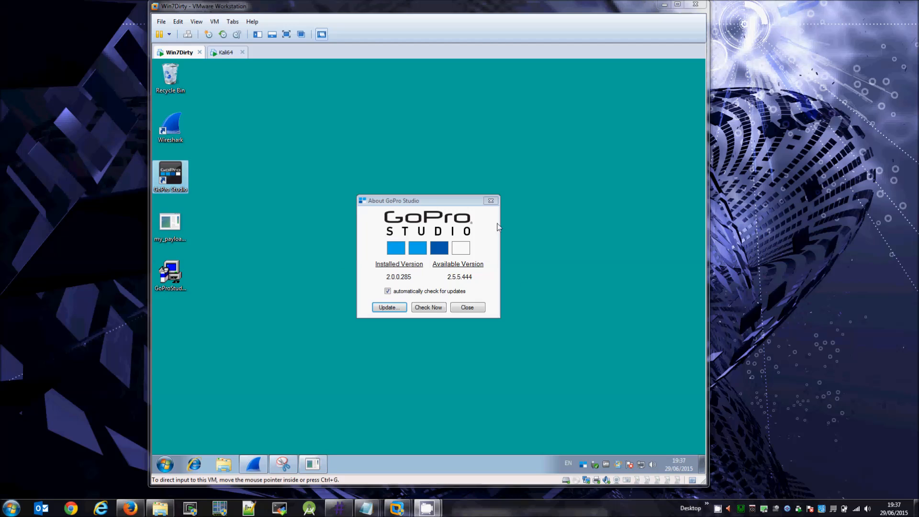
mouse_move(426, 206)
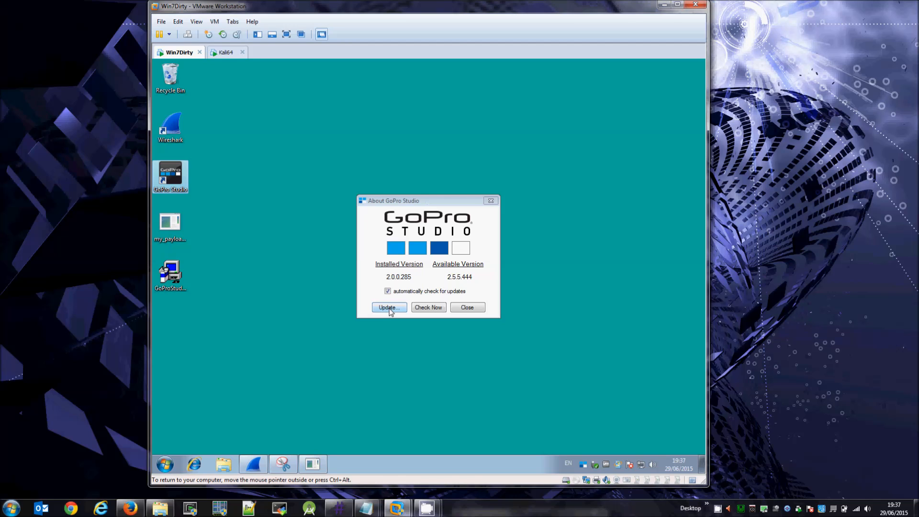
left_click(388, 307)
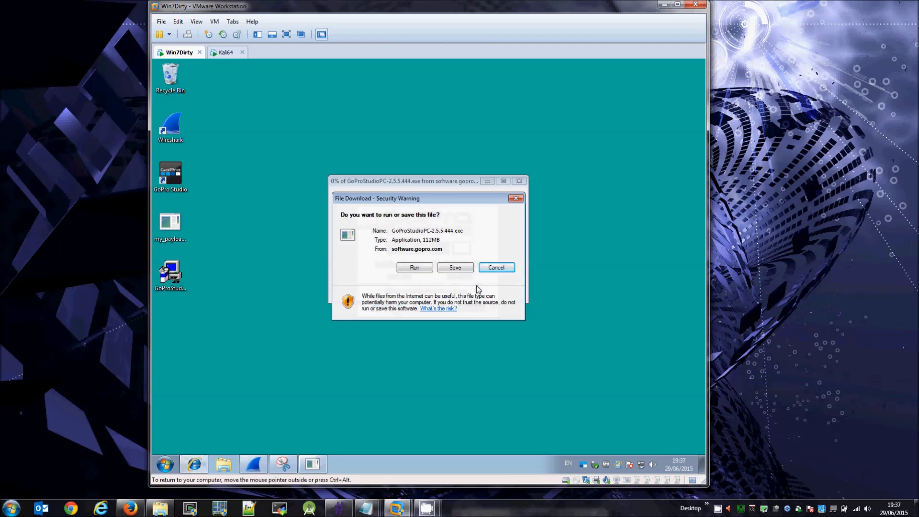
mouse_move(495, 281)
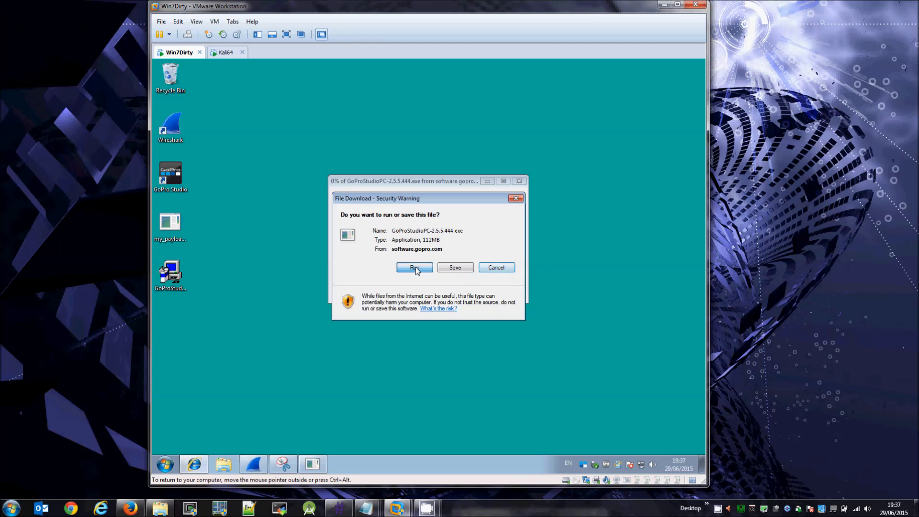
- Run GoProStudioPC-2.5.5.444.exe, approve the UAC prompt, and check Kali's new Meterpreter session
left_click(415, 267)
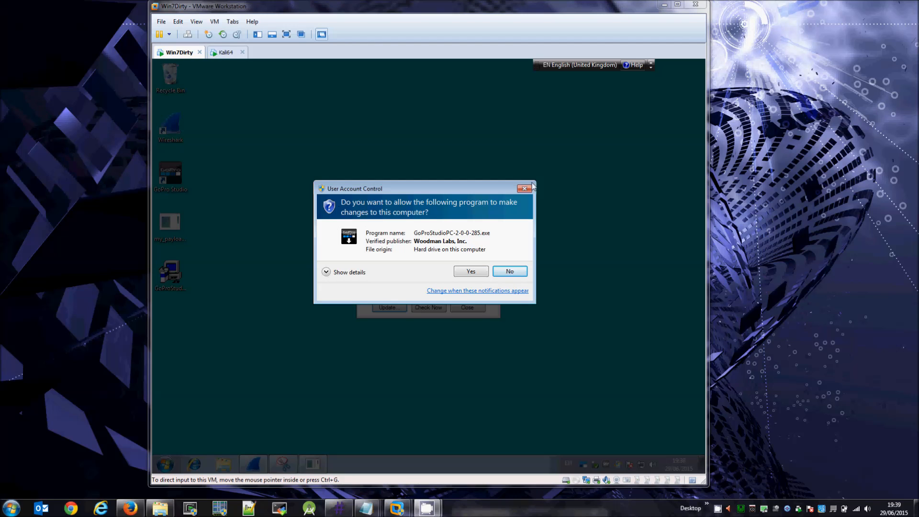
mouse_move(444, 262)
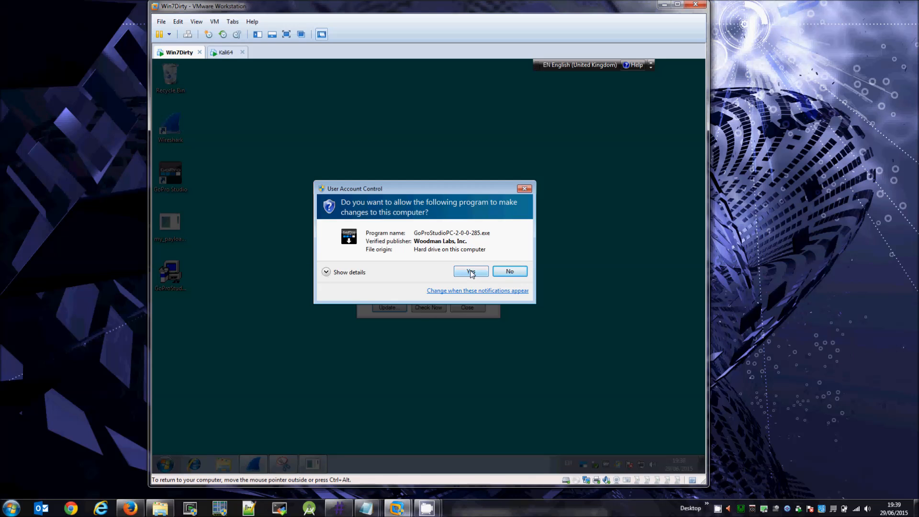
left_click(471, 271)
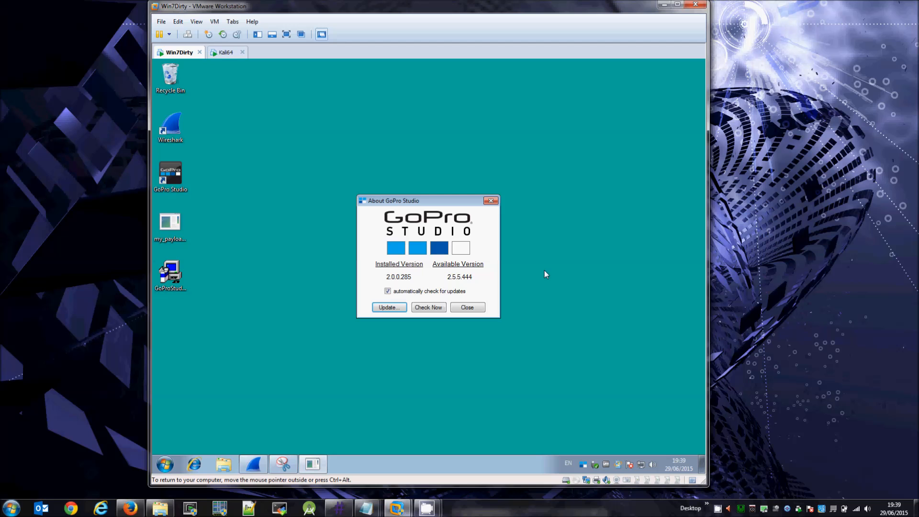
left_click(228, 53)
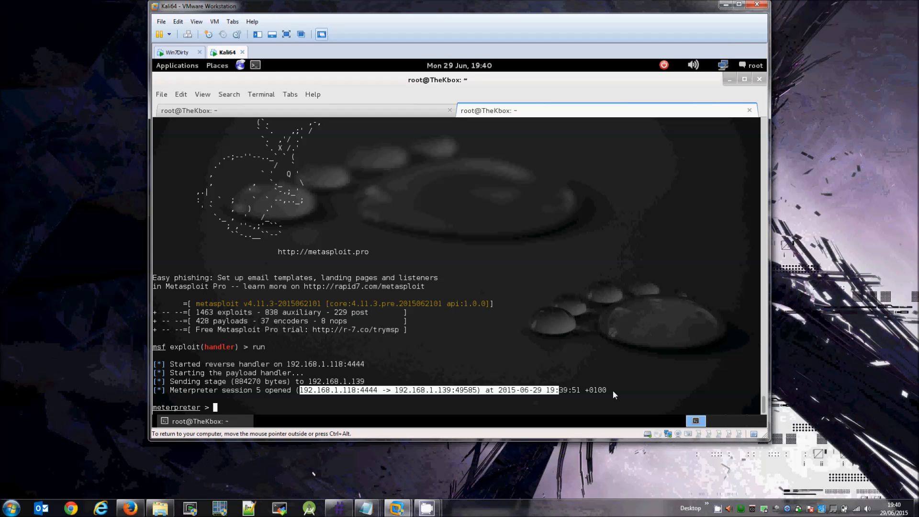
mouse_move(678, 358)
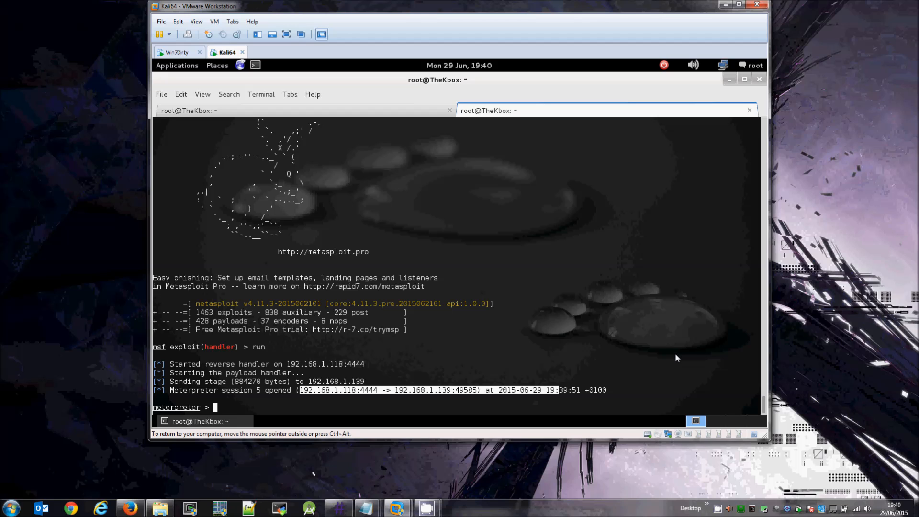